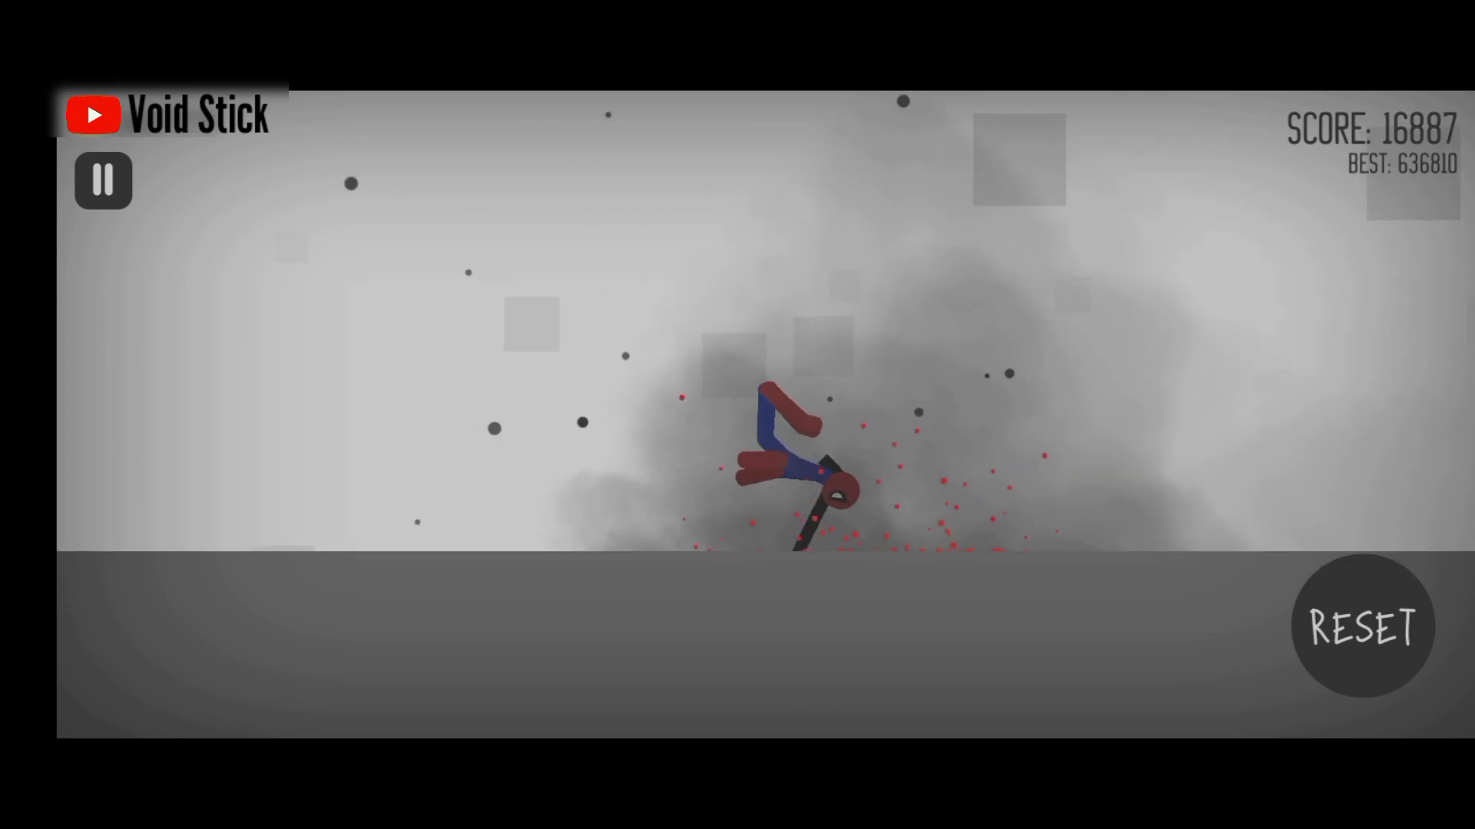
Step: Restart after the crash and hold GAS to launch the rocket buggy down the hill
click(1362, 627)
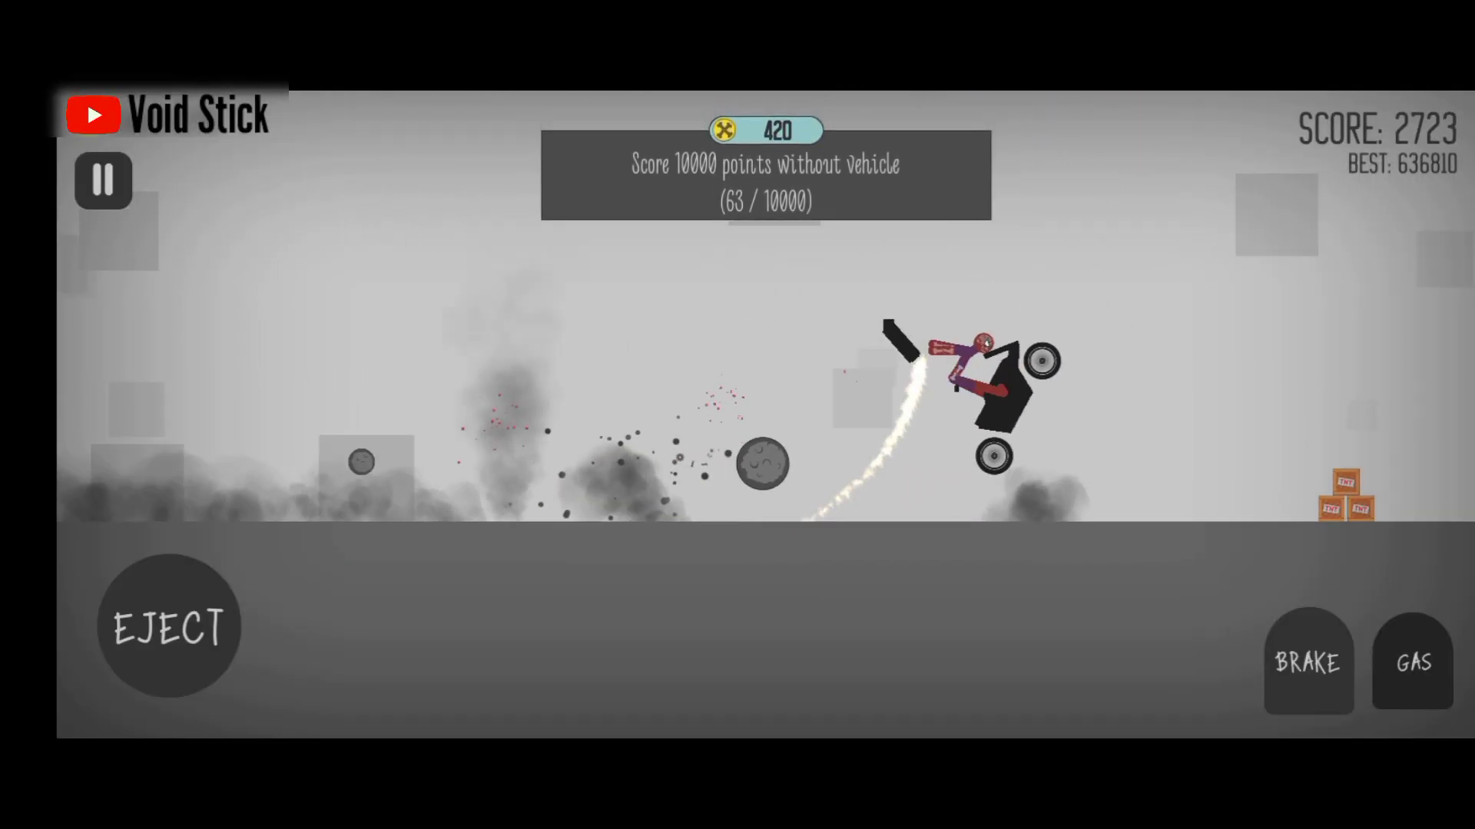
click(169, 625)
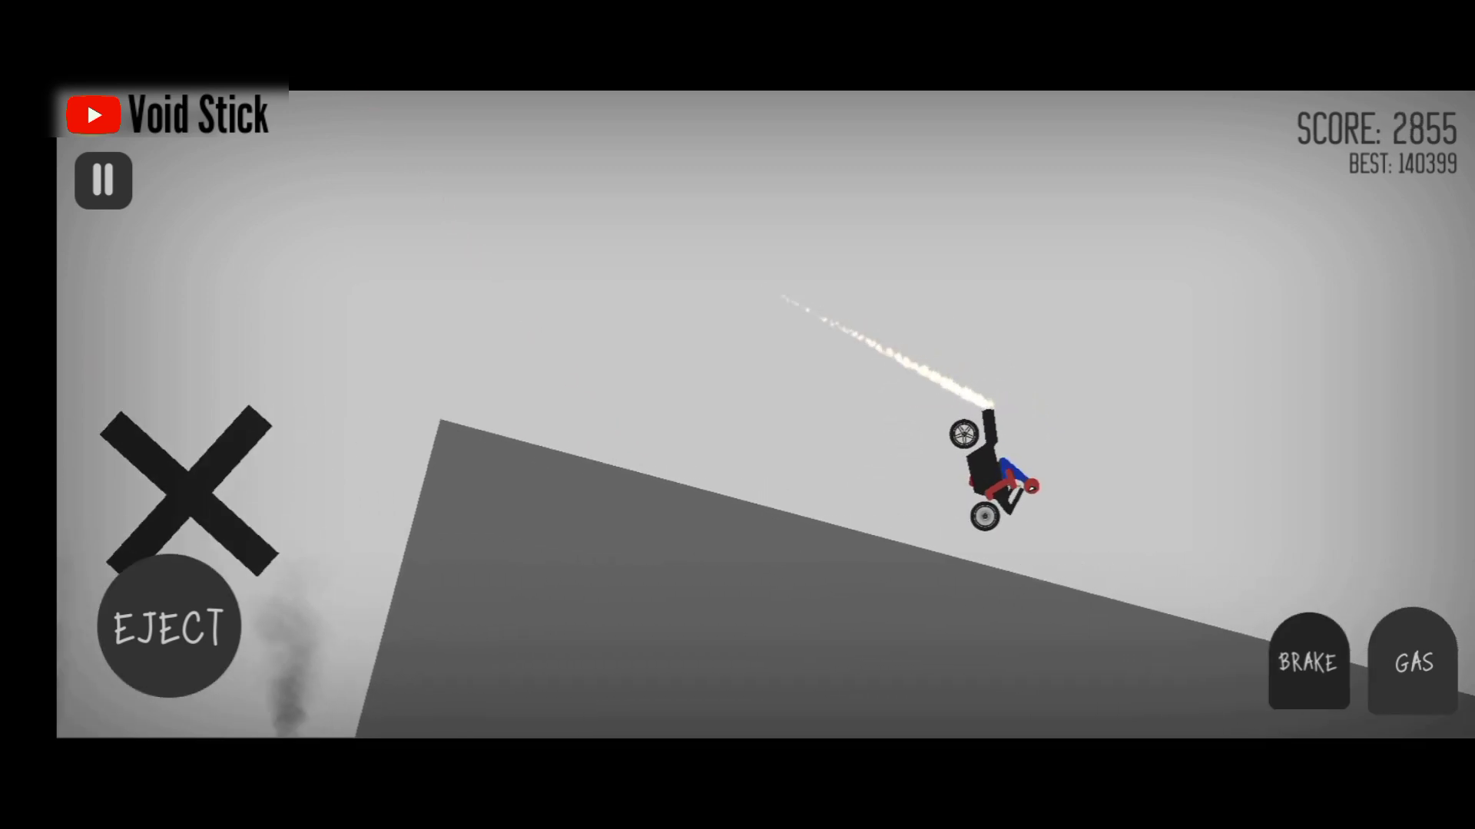
Step: Ride the rocket vehicle off the cliff and let the stickman crash to 226621 points
click(169, 627)
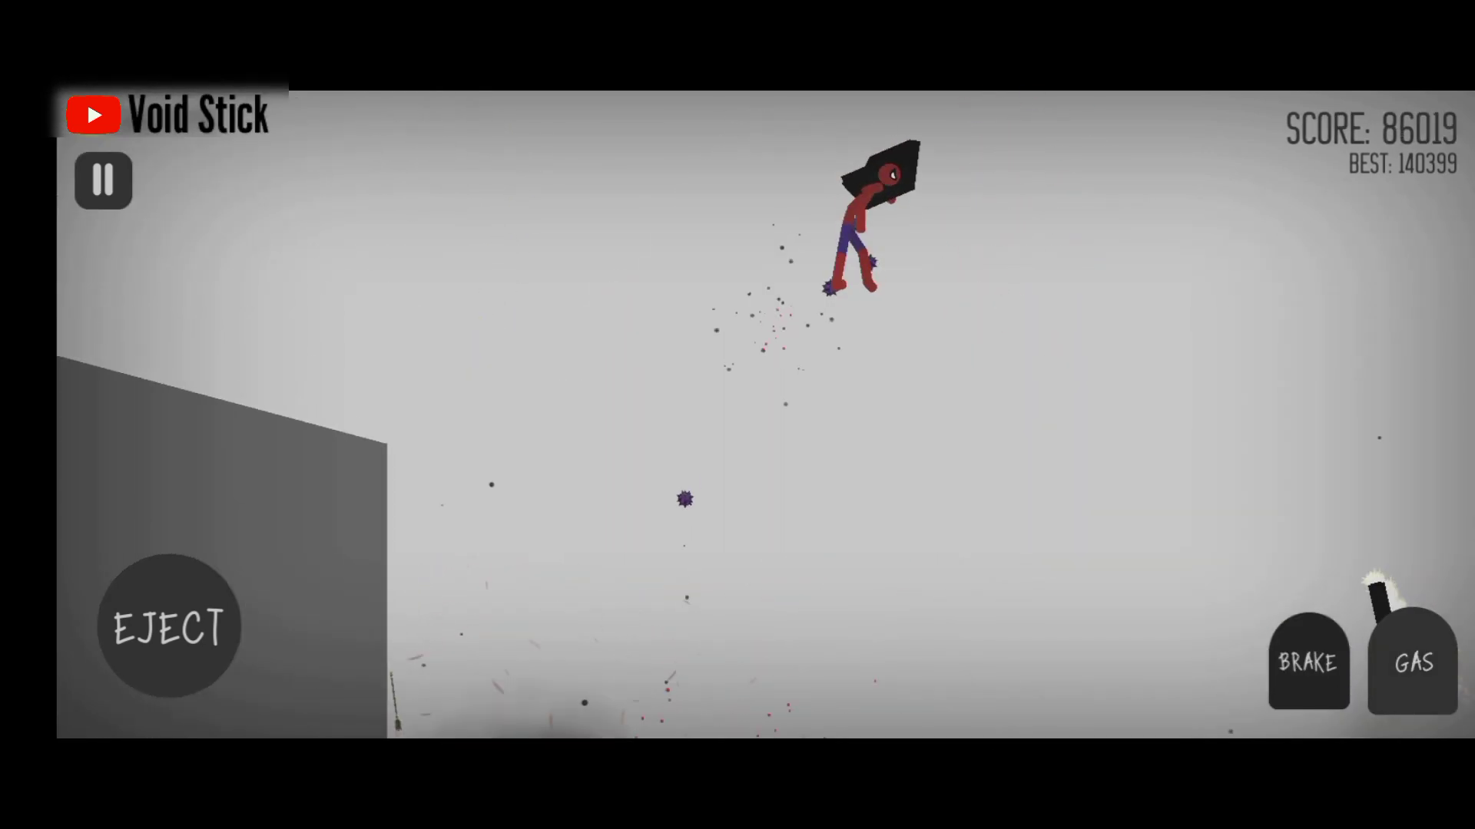
click(1411, 662)
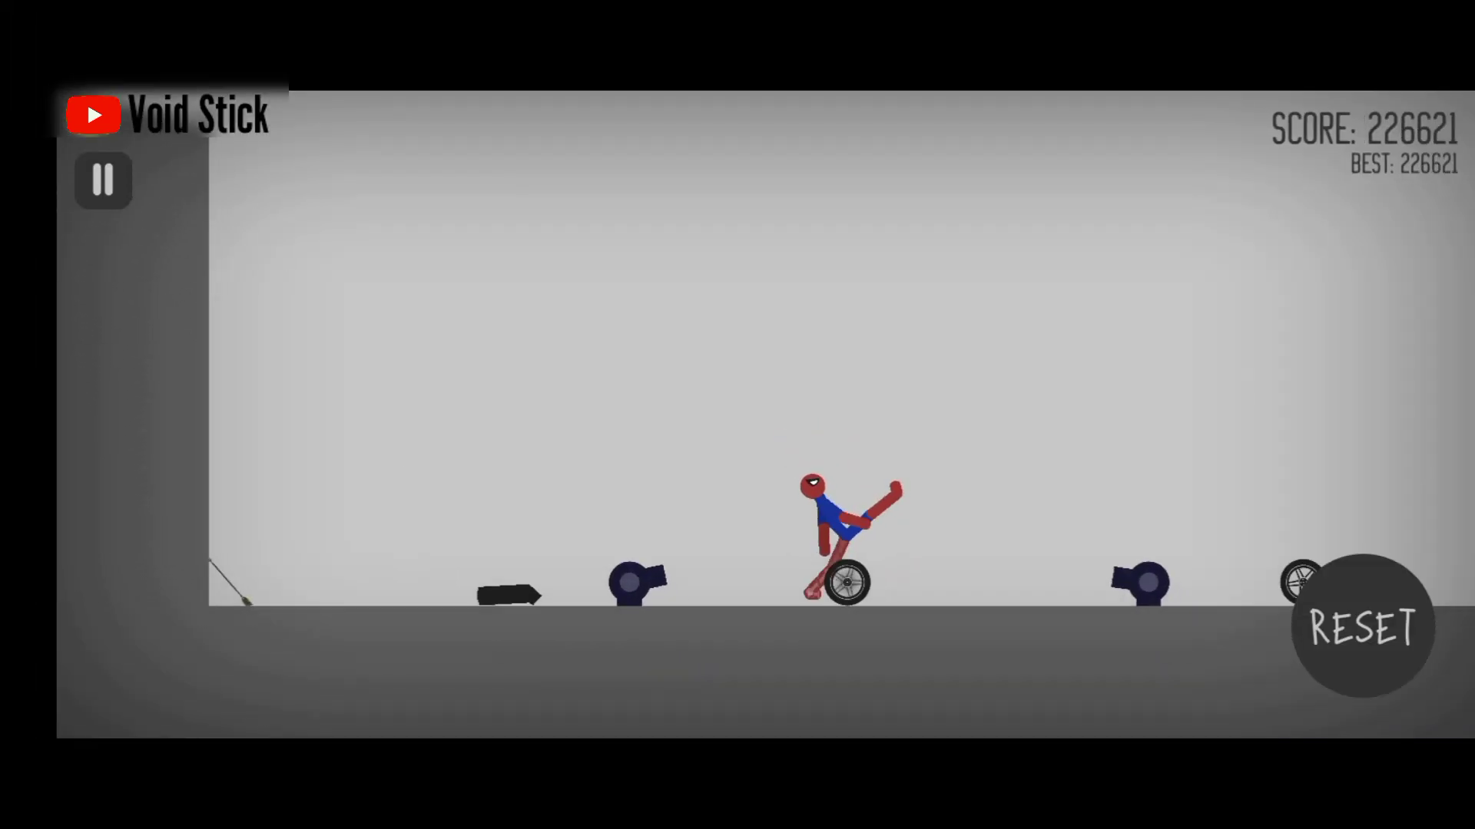
Step: Restart and start driving the rocket-boosted cart on the flat level from score 0
click(1363, 625)
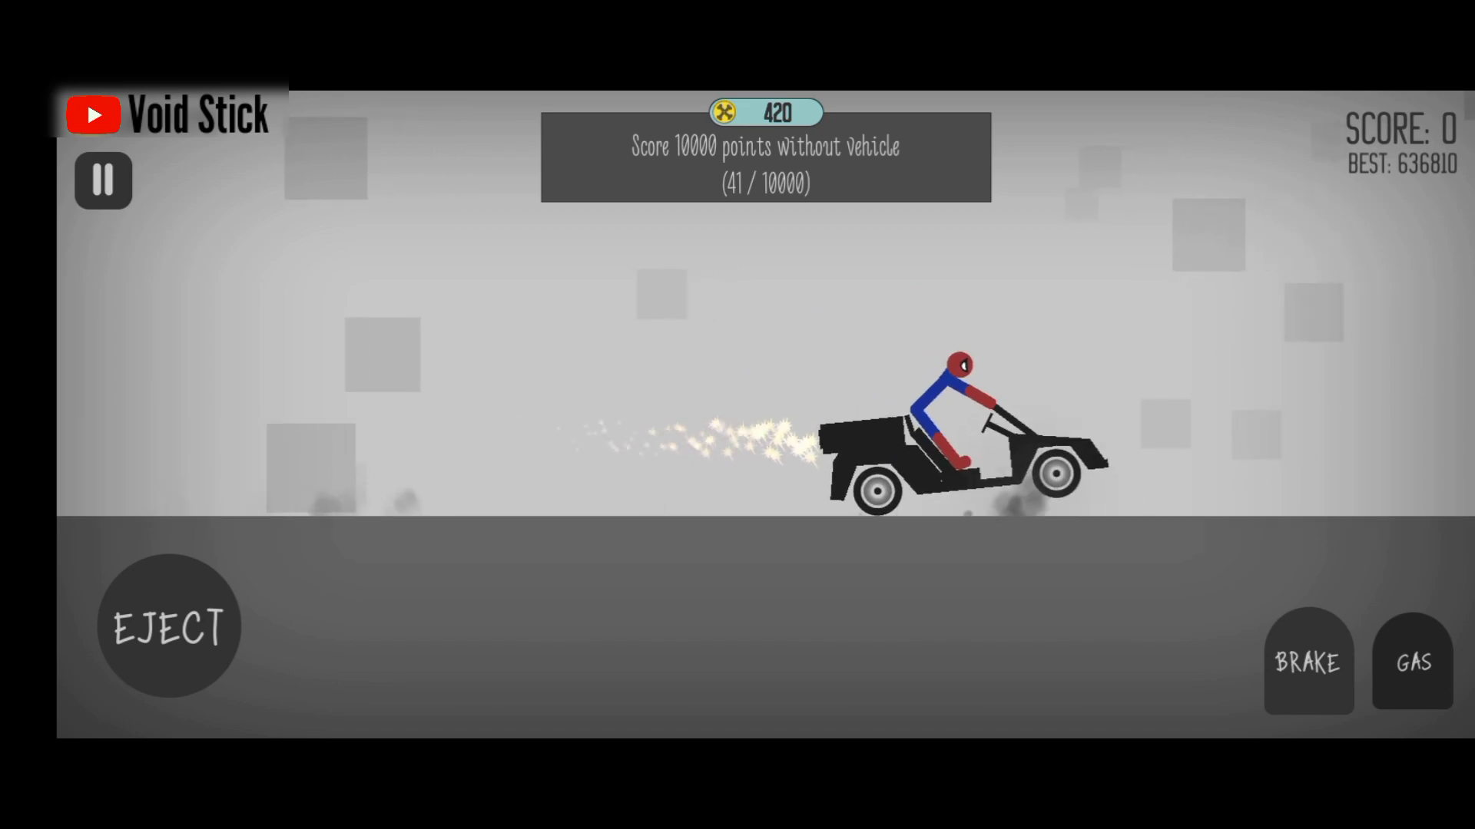
Step: Drive and crash the rocket cart for 12090 points
click(169, 627)
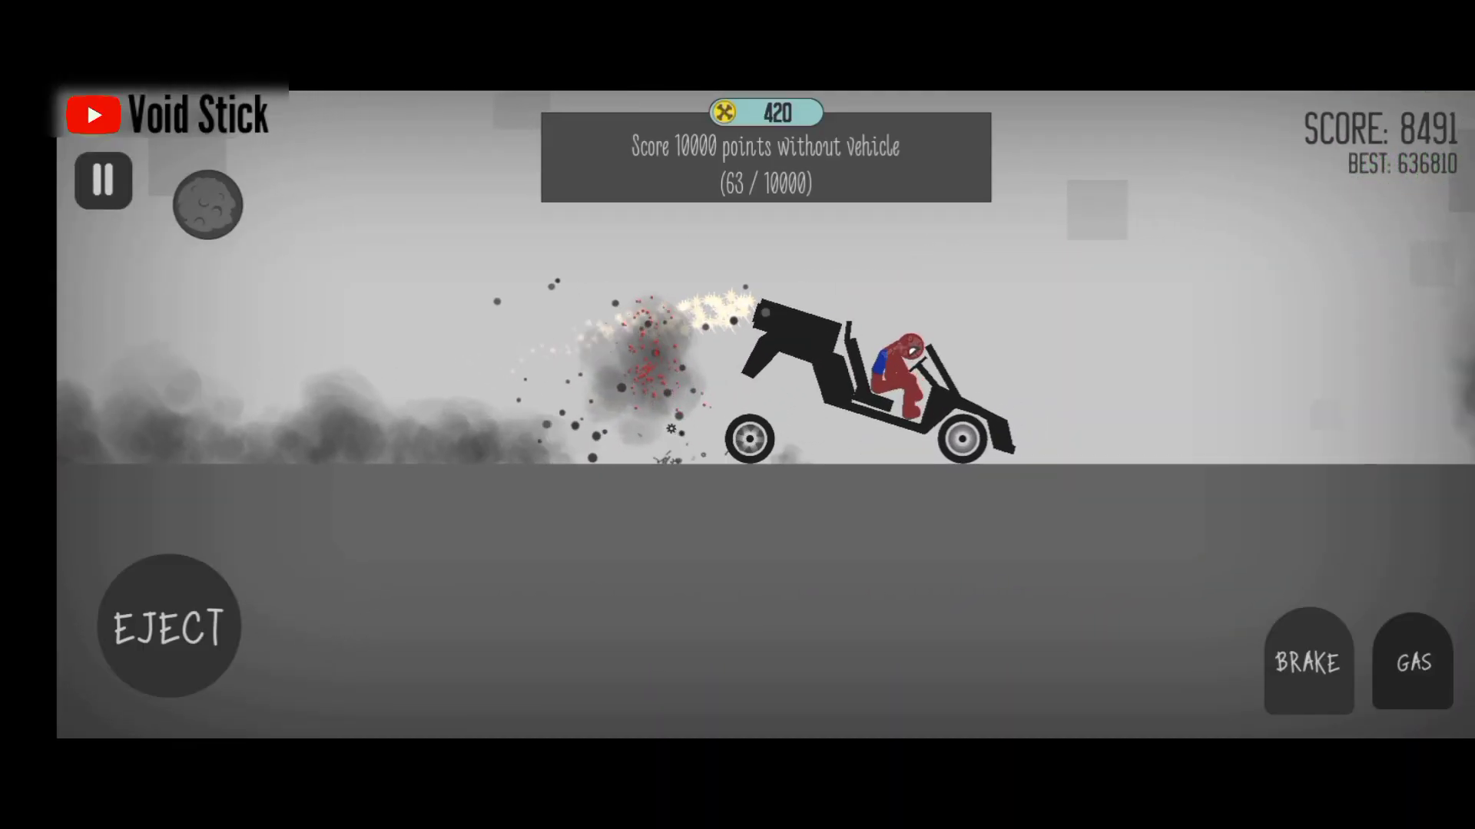
click(169, 629)
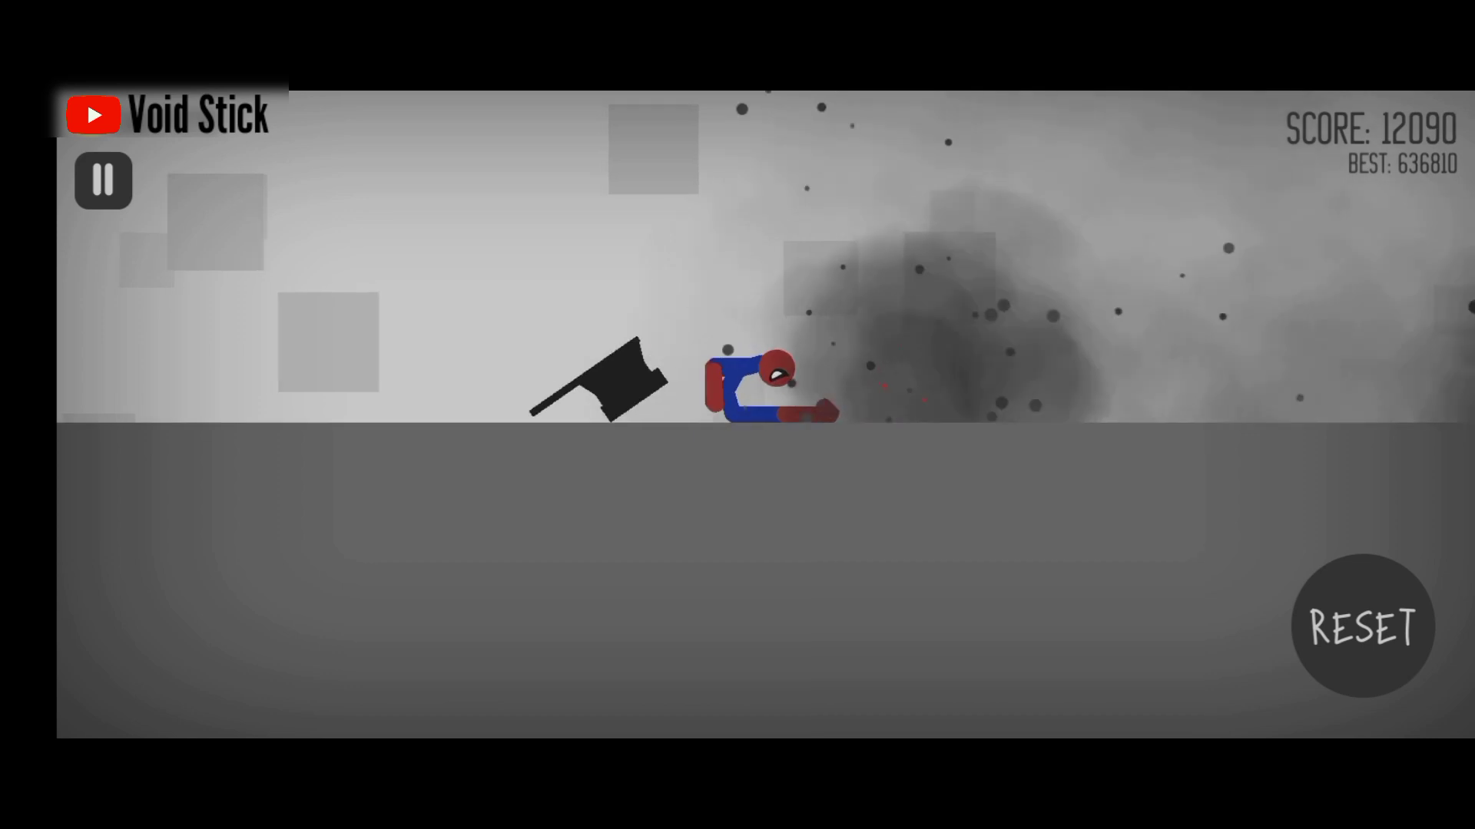
Step: Restart the run and eject the stickman from the exploding cart to 3262 points
click(1362, 625)
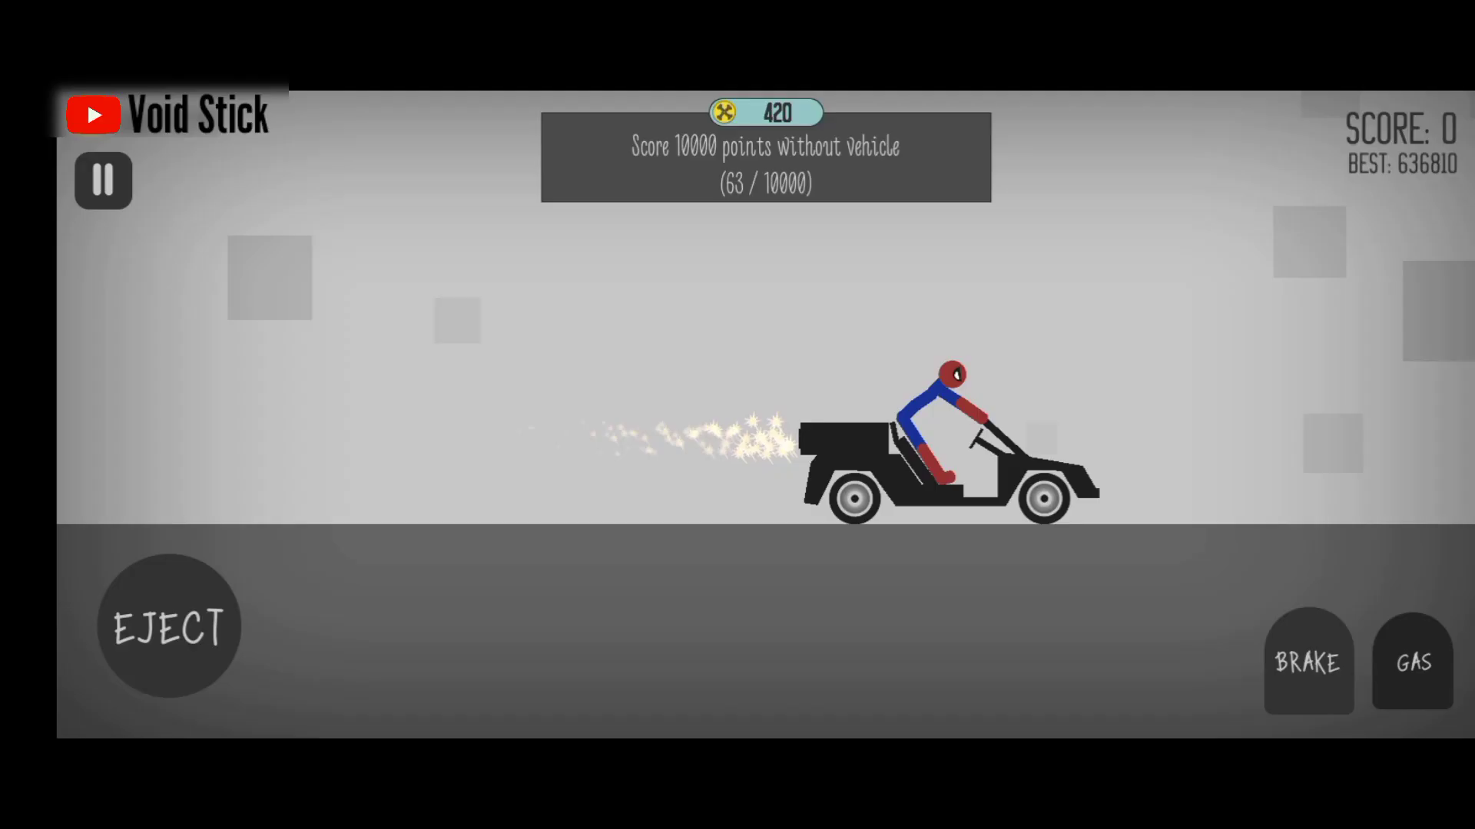
click(169, 626)
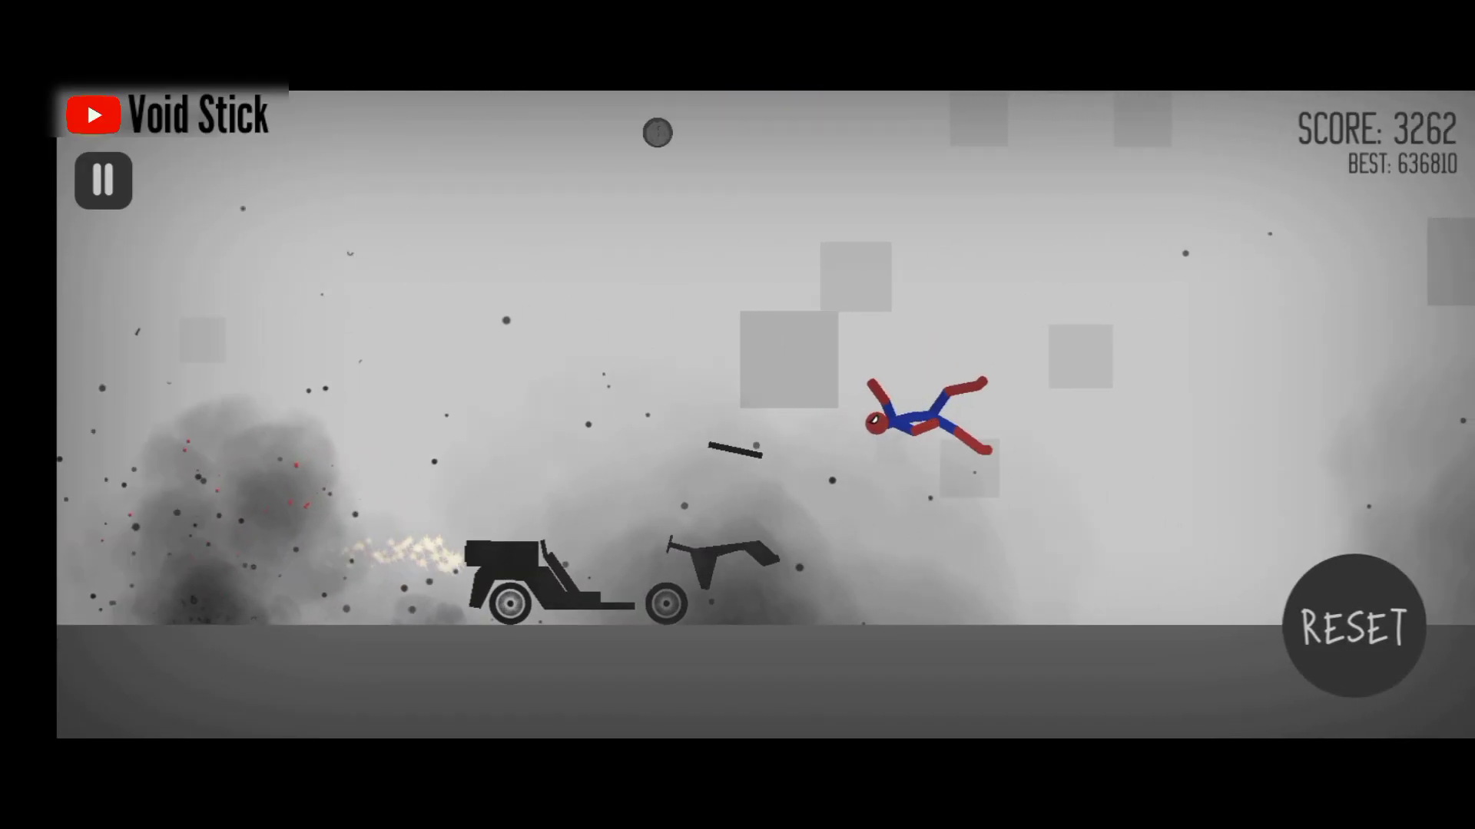